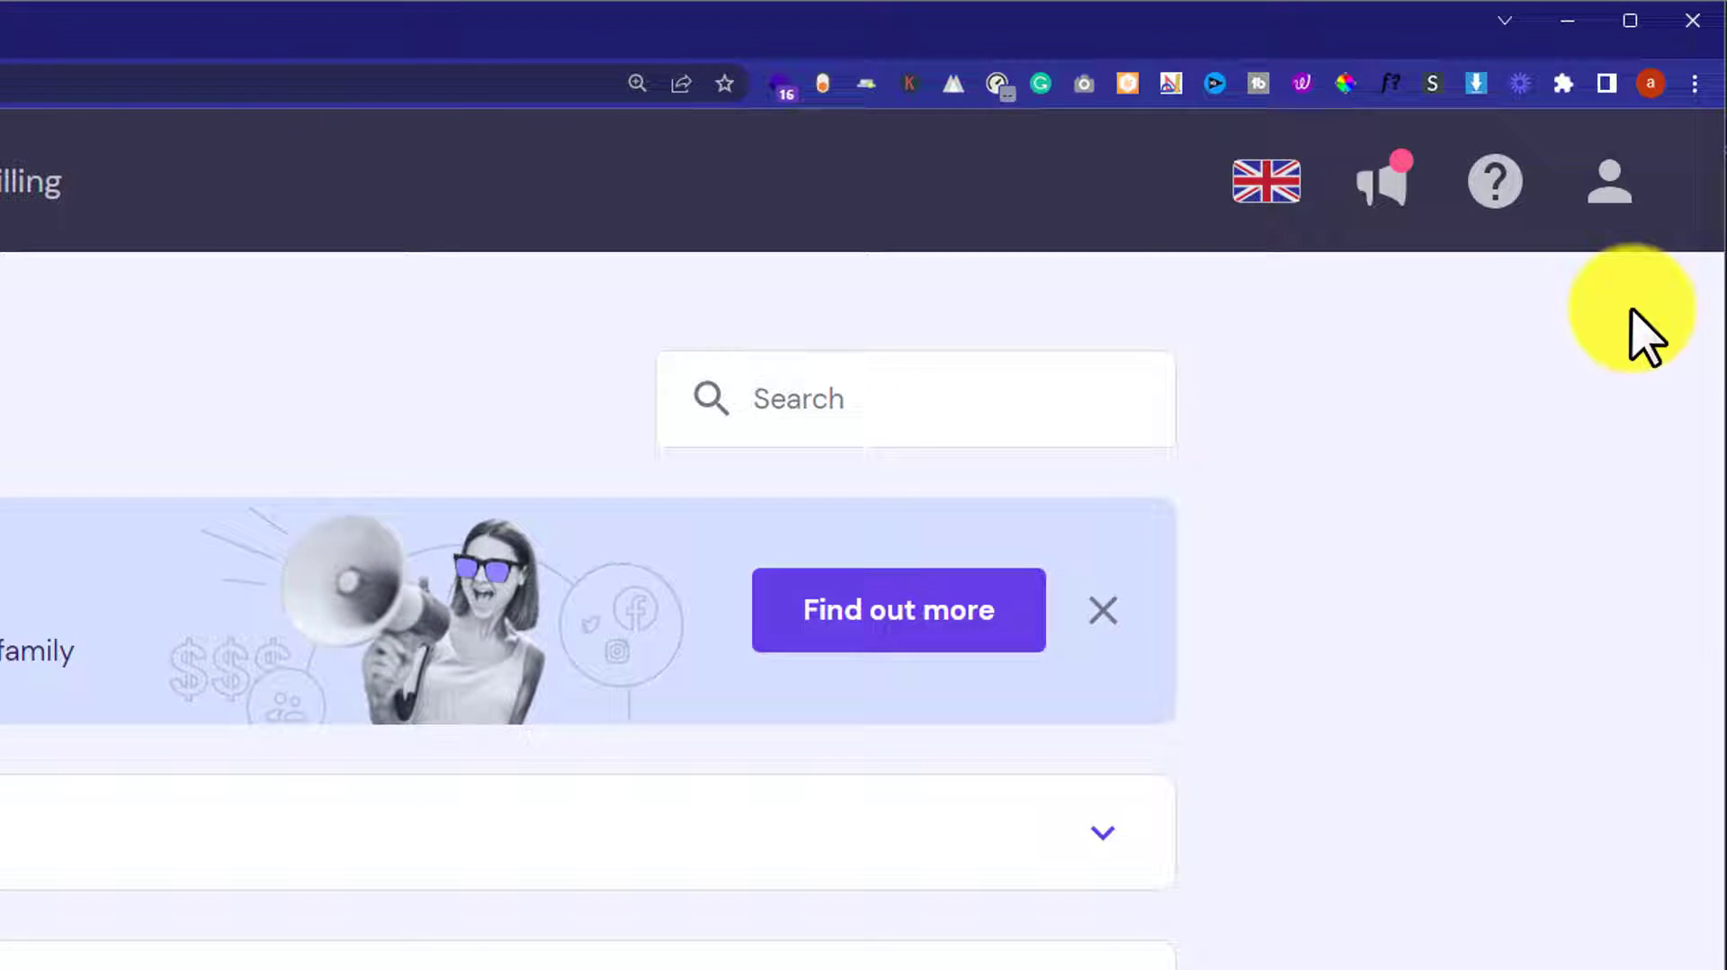
- Reach the Account Information page from the profile menu in the top bar
click(1608, 181)
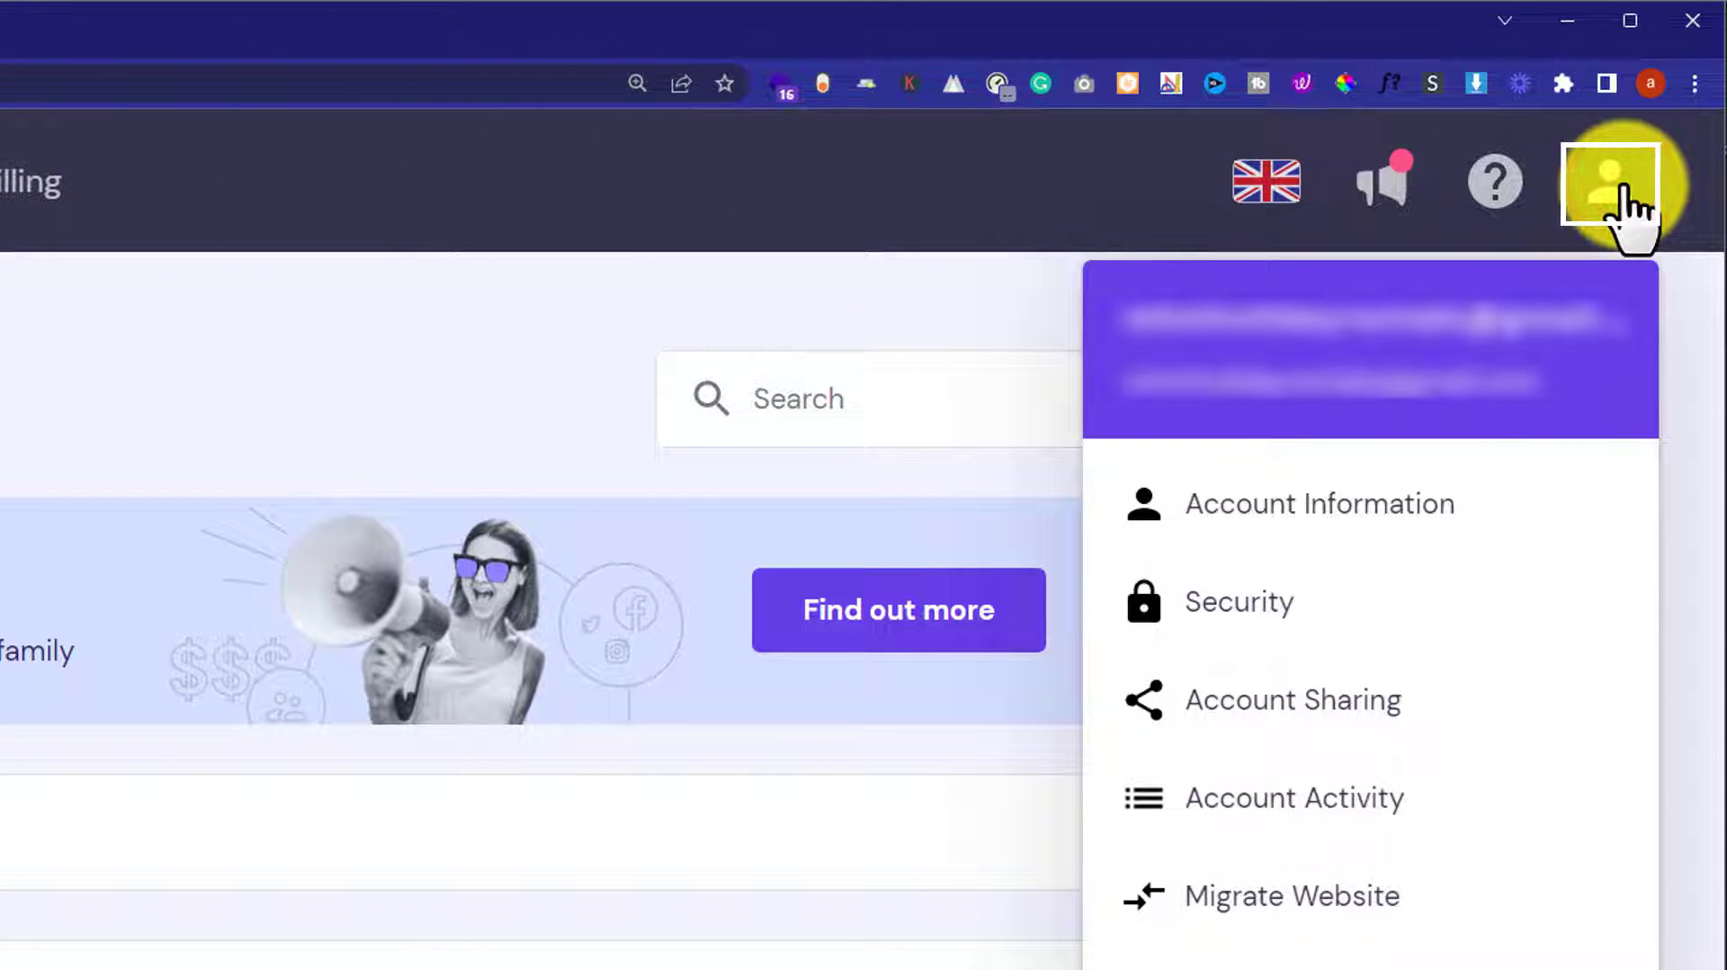
click(1319, 504)
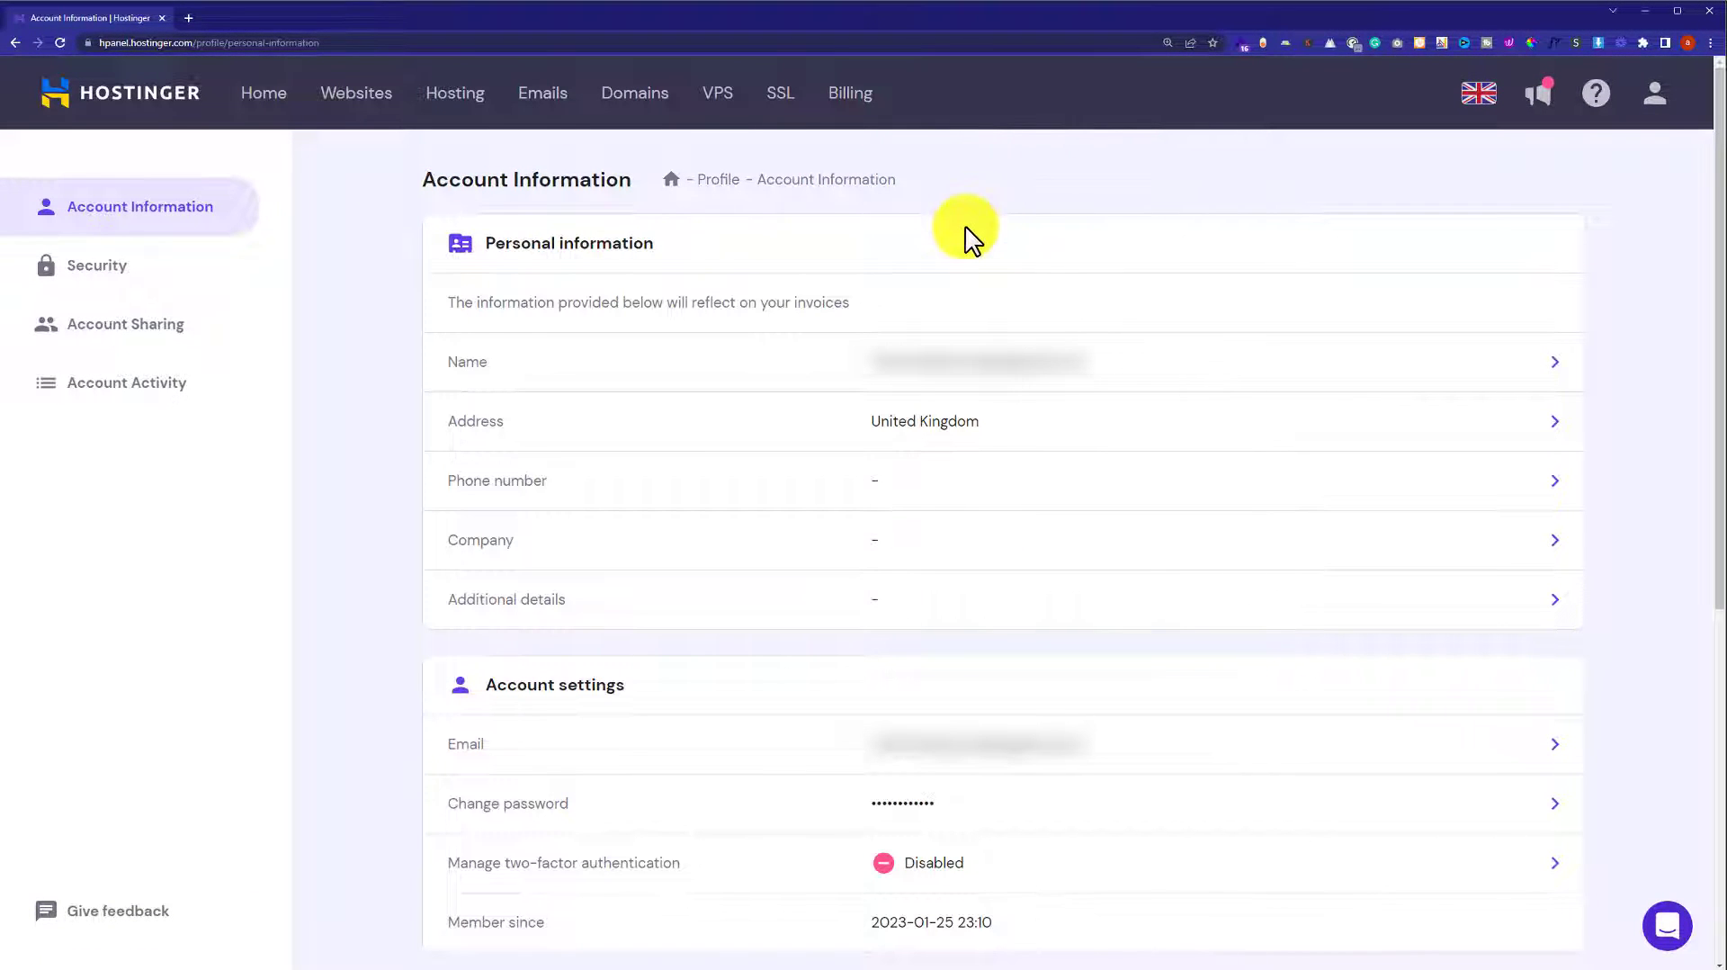
scroll(down, 3)
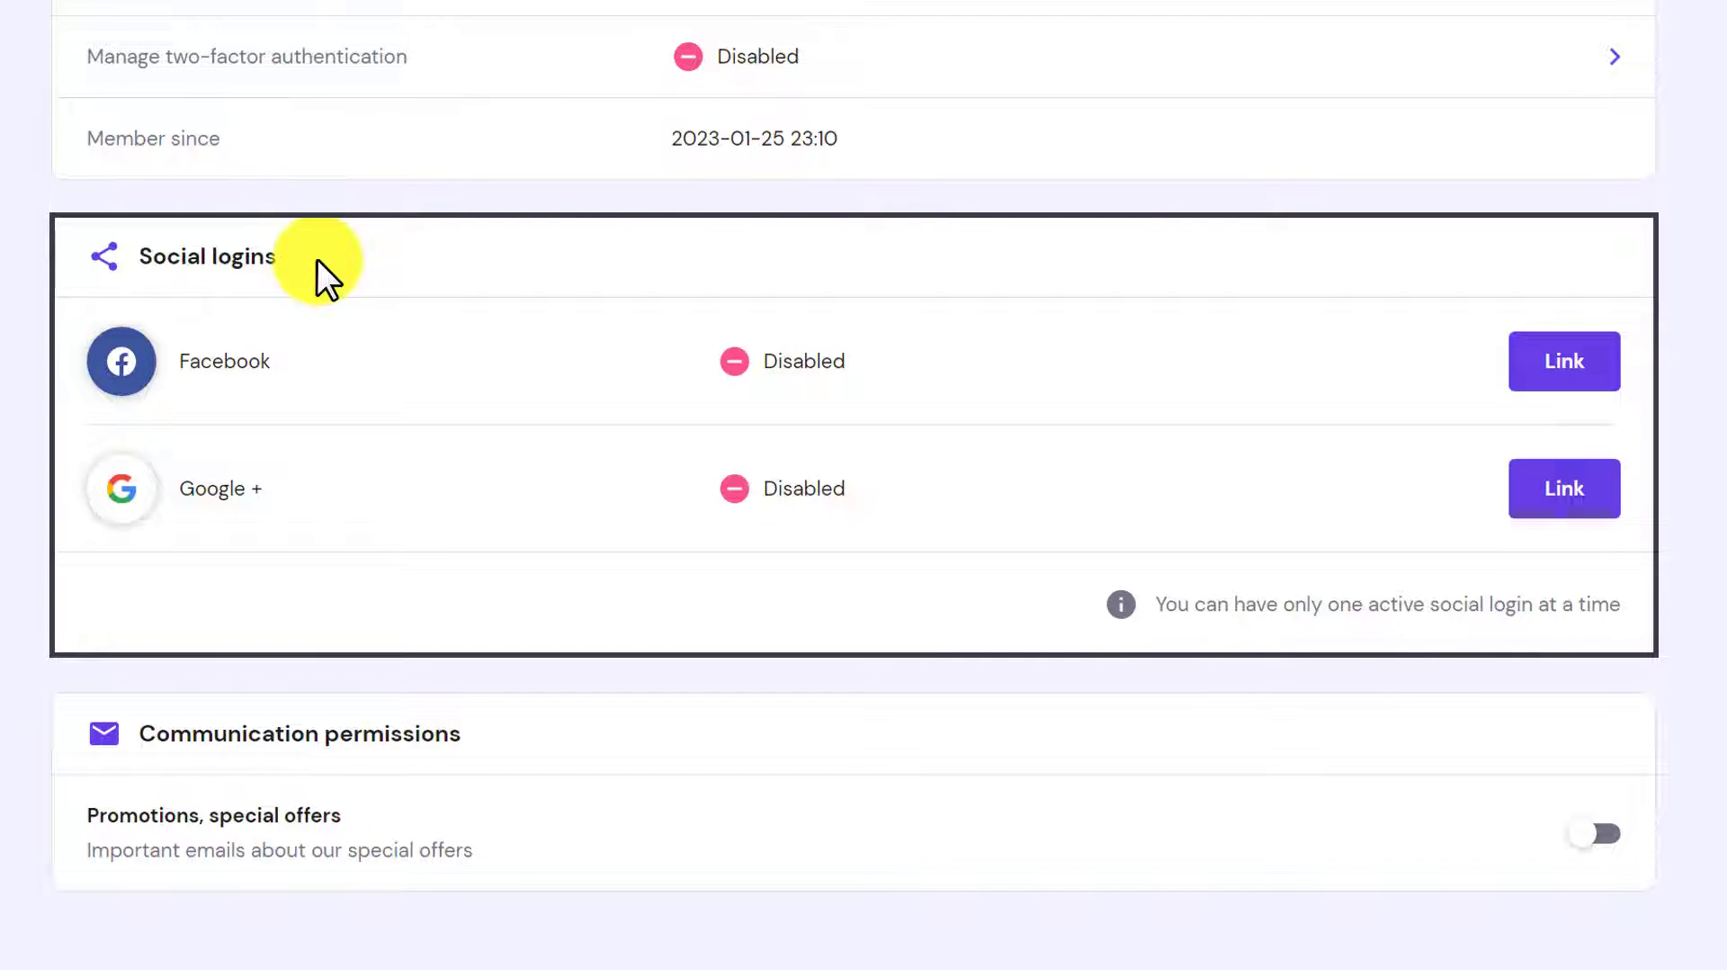
mouse_move(394, 286)
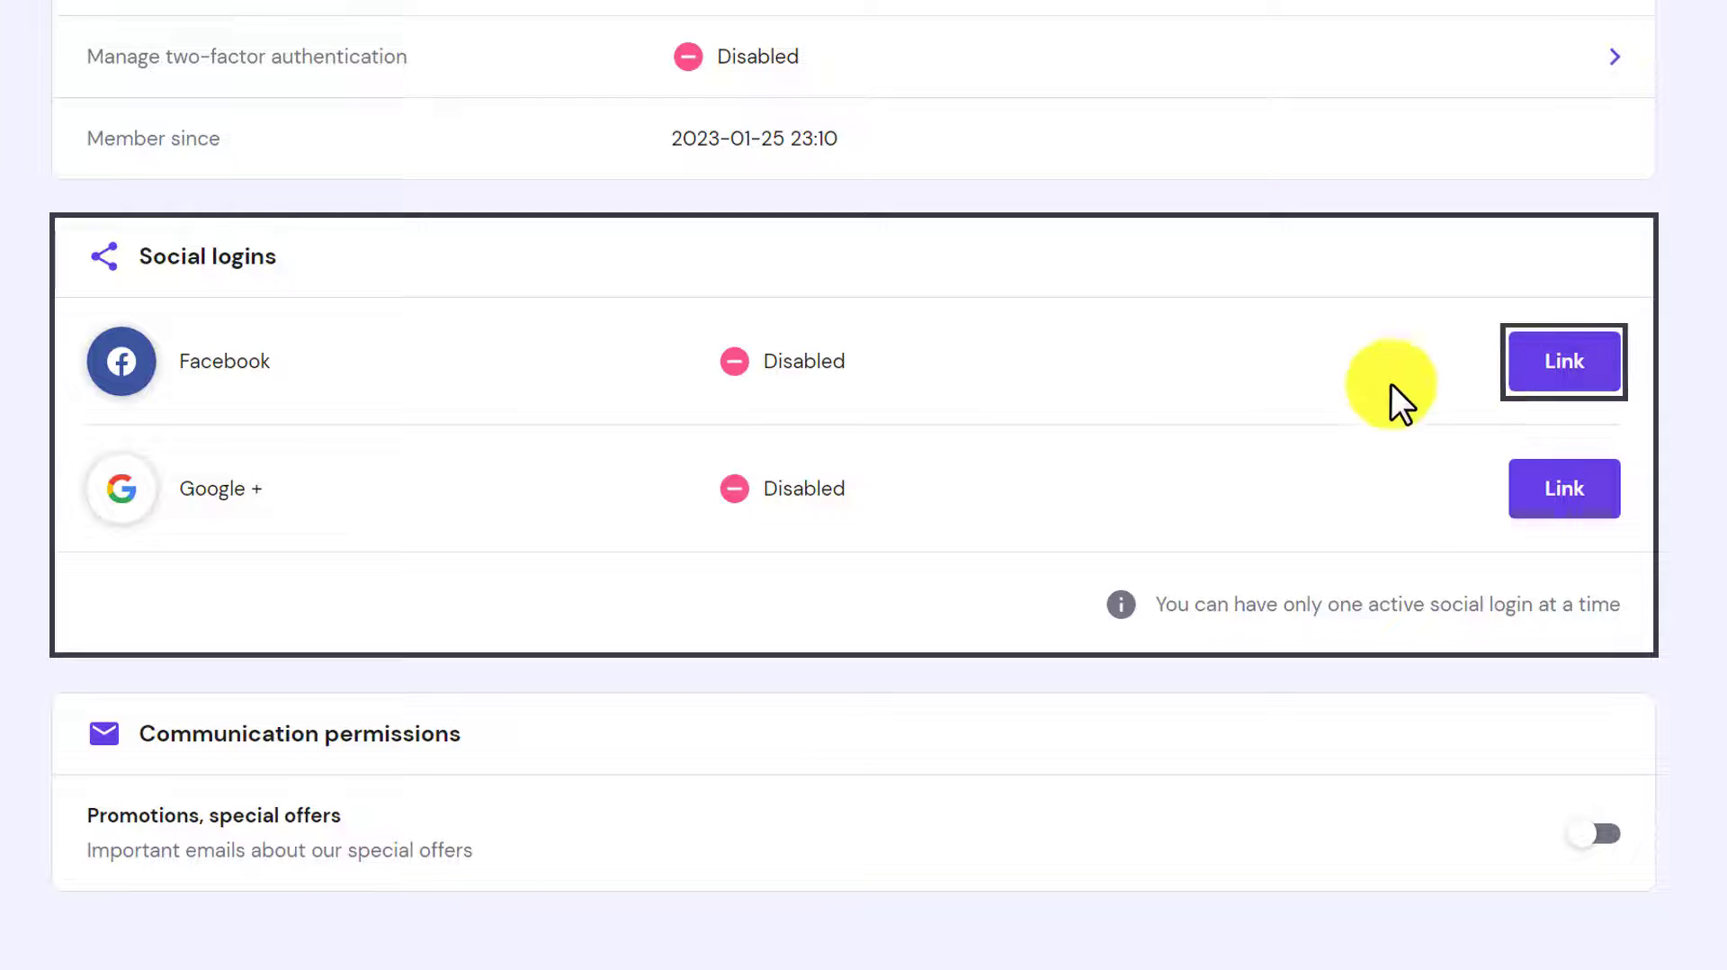
mouse_move(1248, 390)
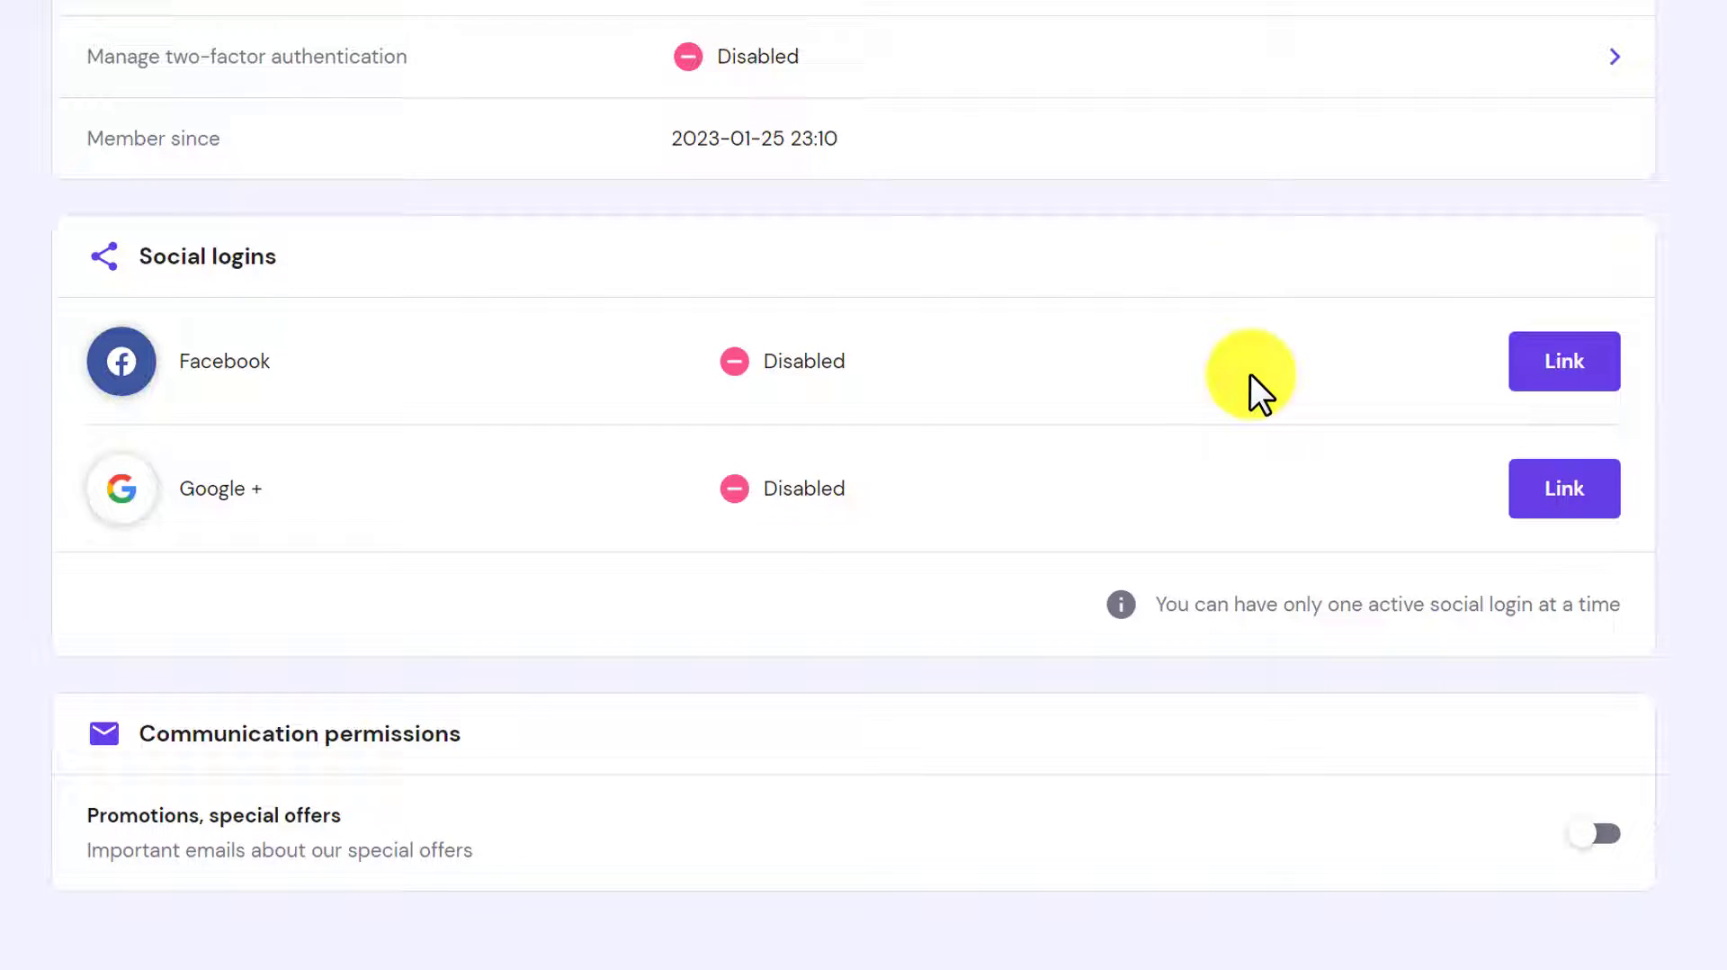
mouse_move(1178, 358)
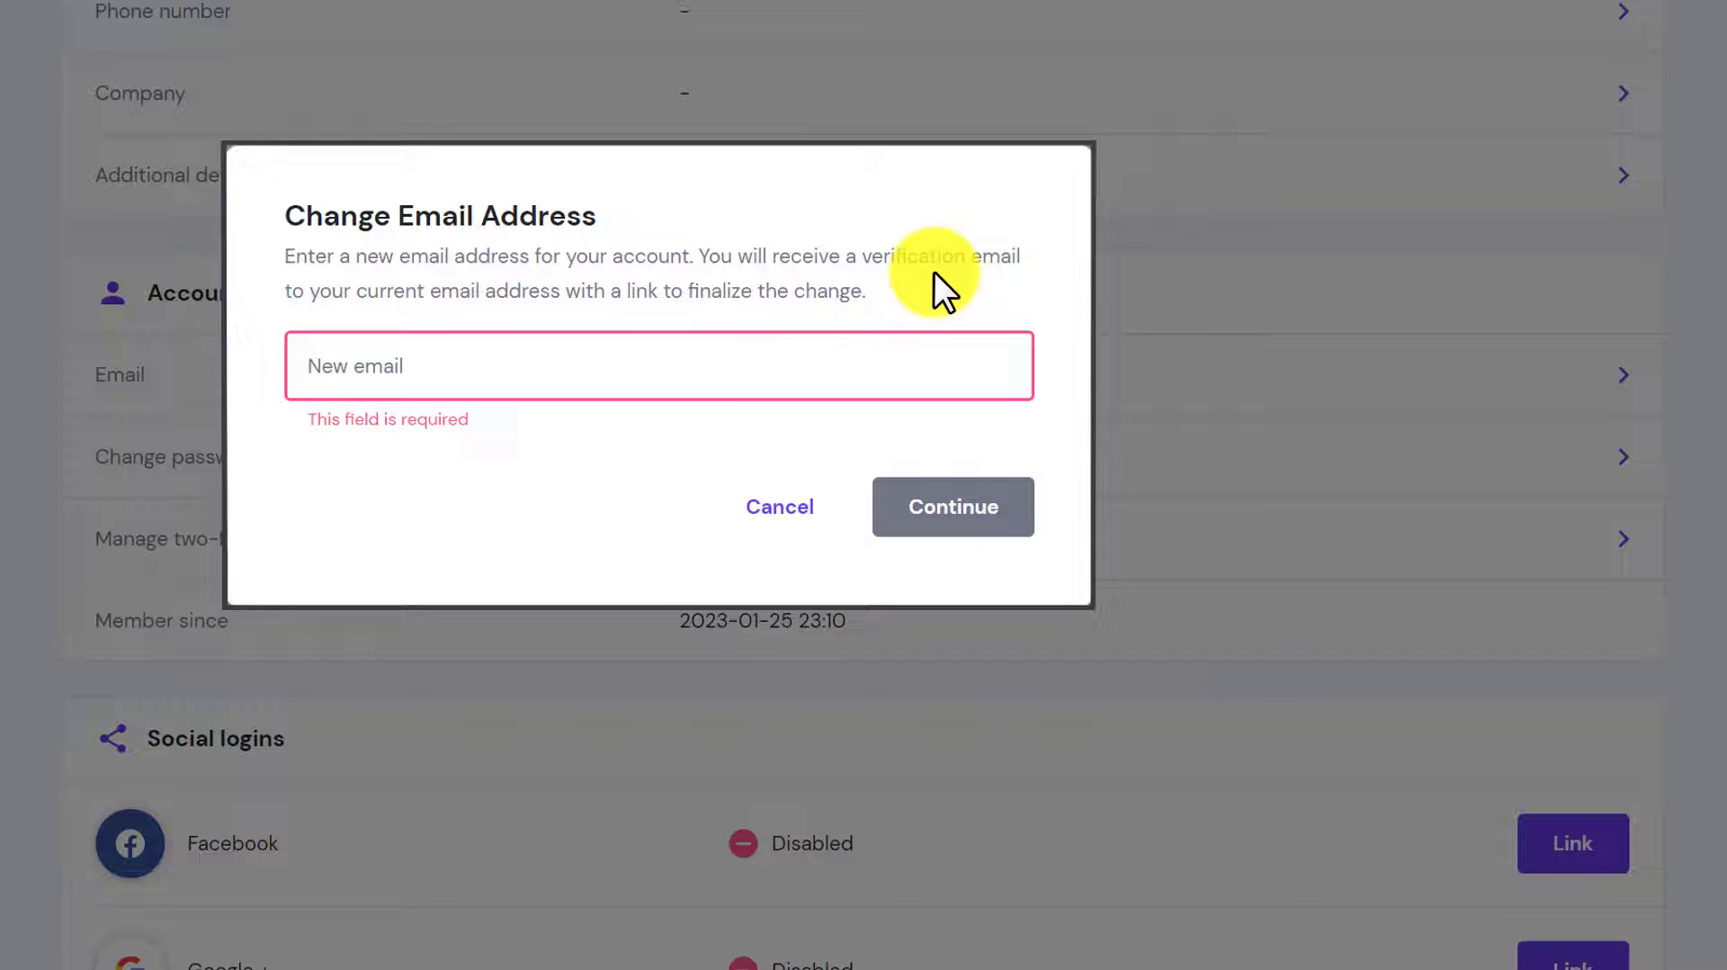
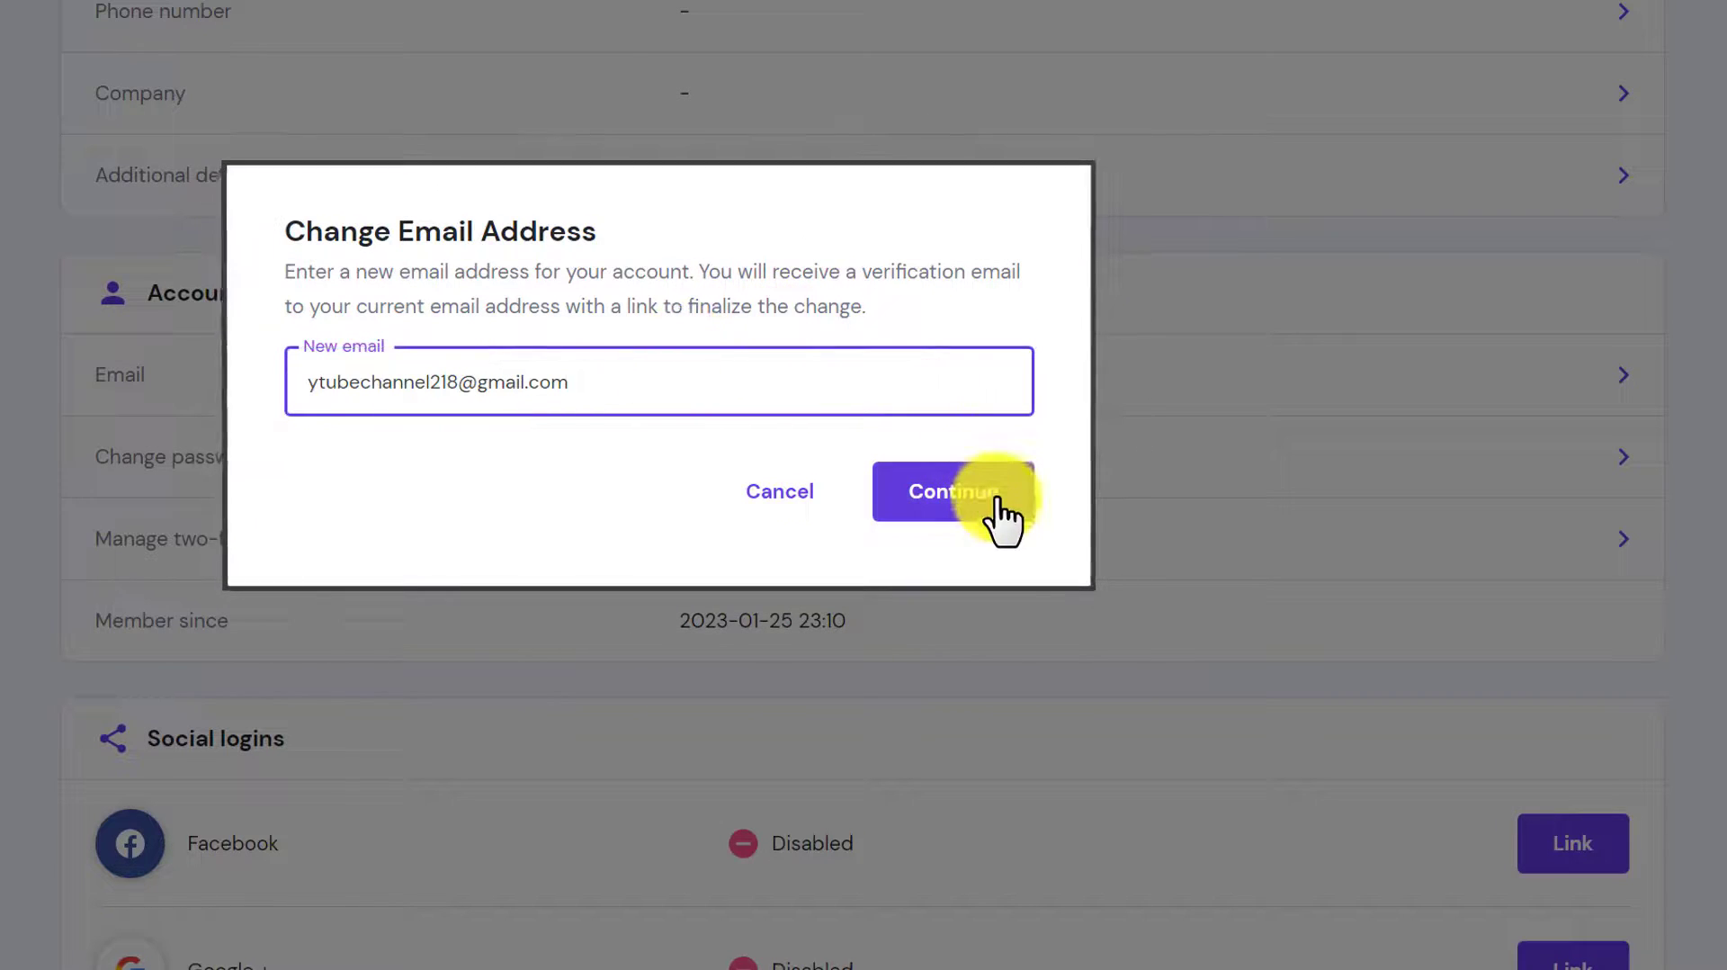
click(952, 492)
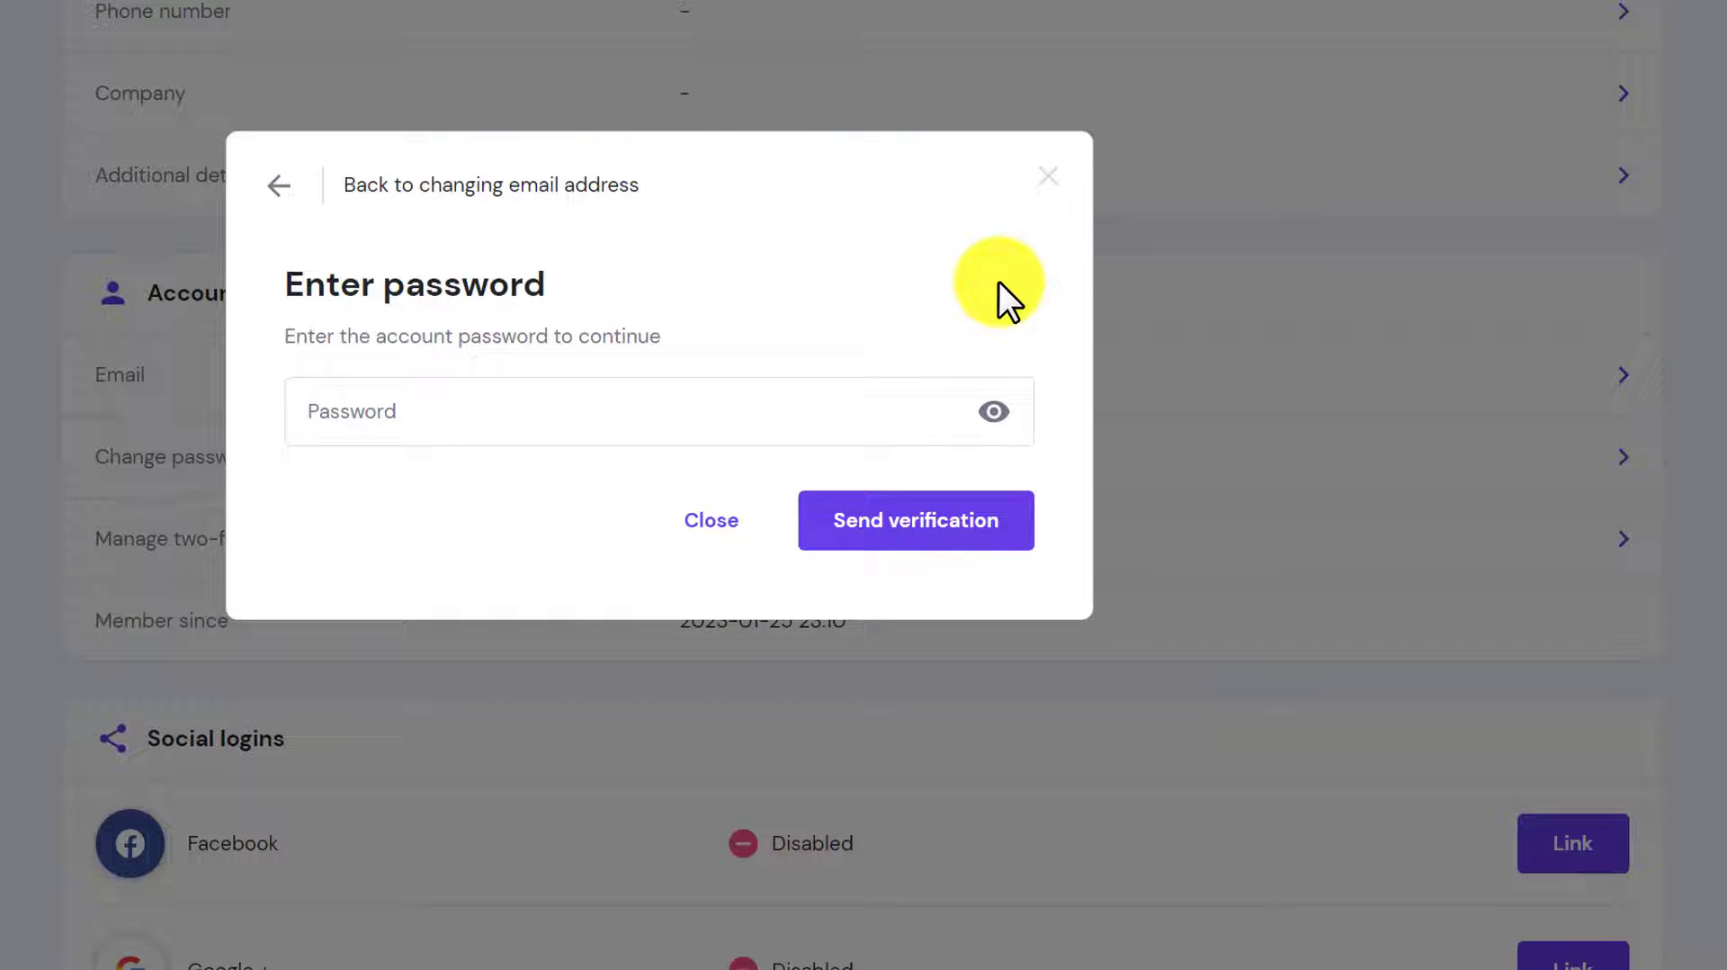
- Focus the empty Password field in the Enter password dialog without filling it
click(618, 410)
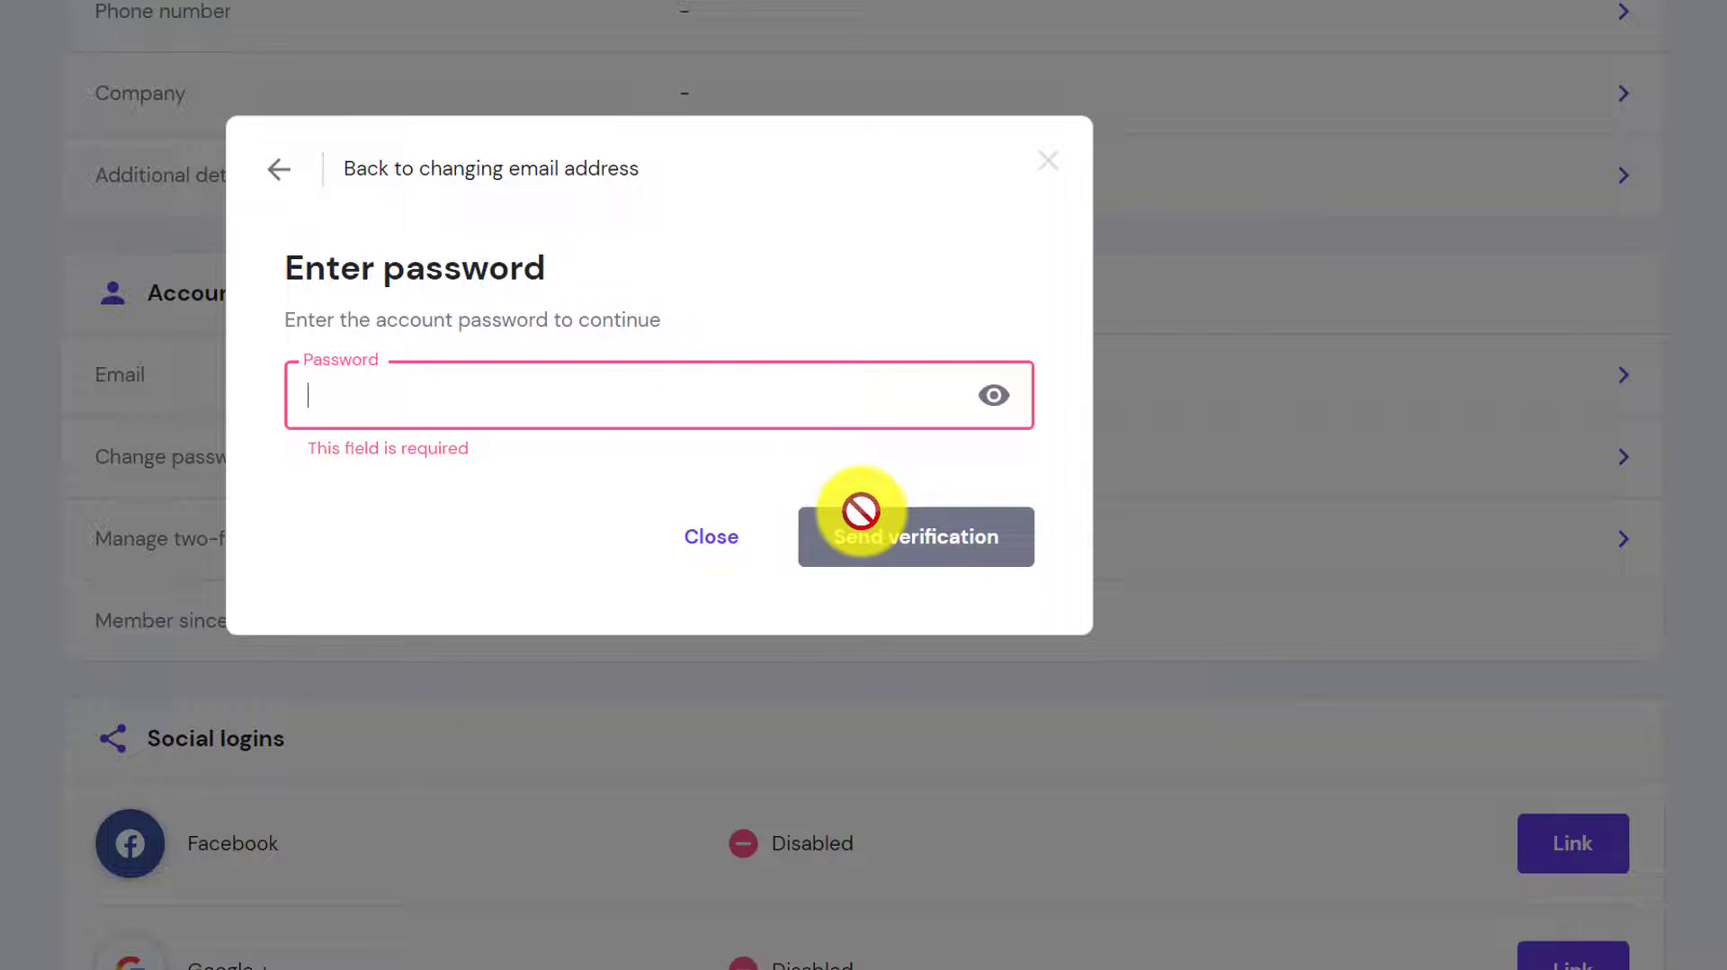
mouse_move(778, 326)
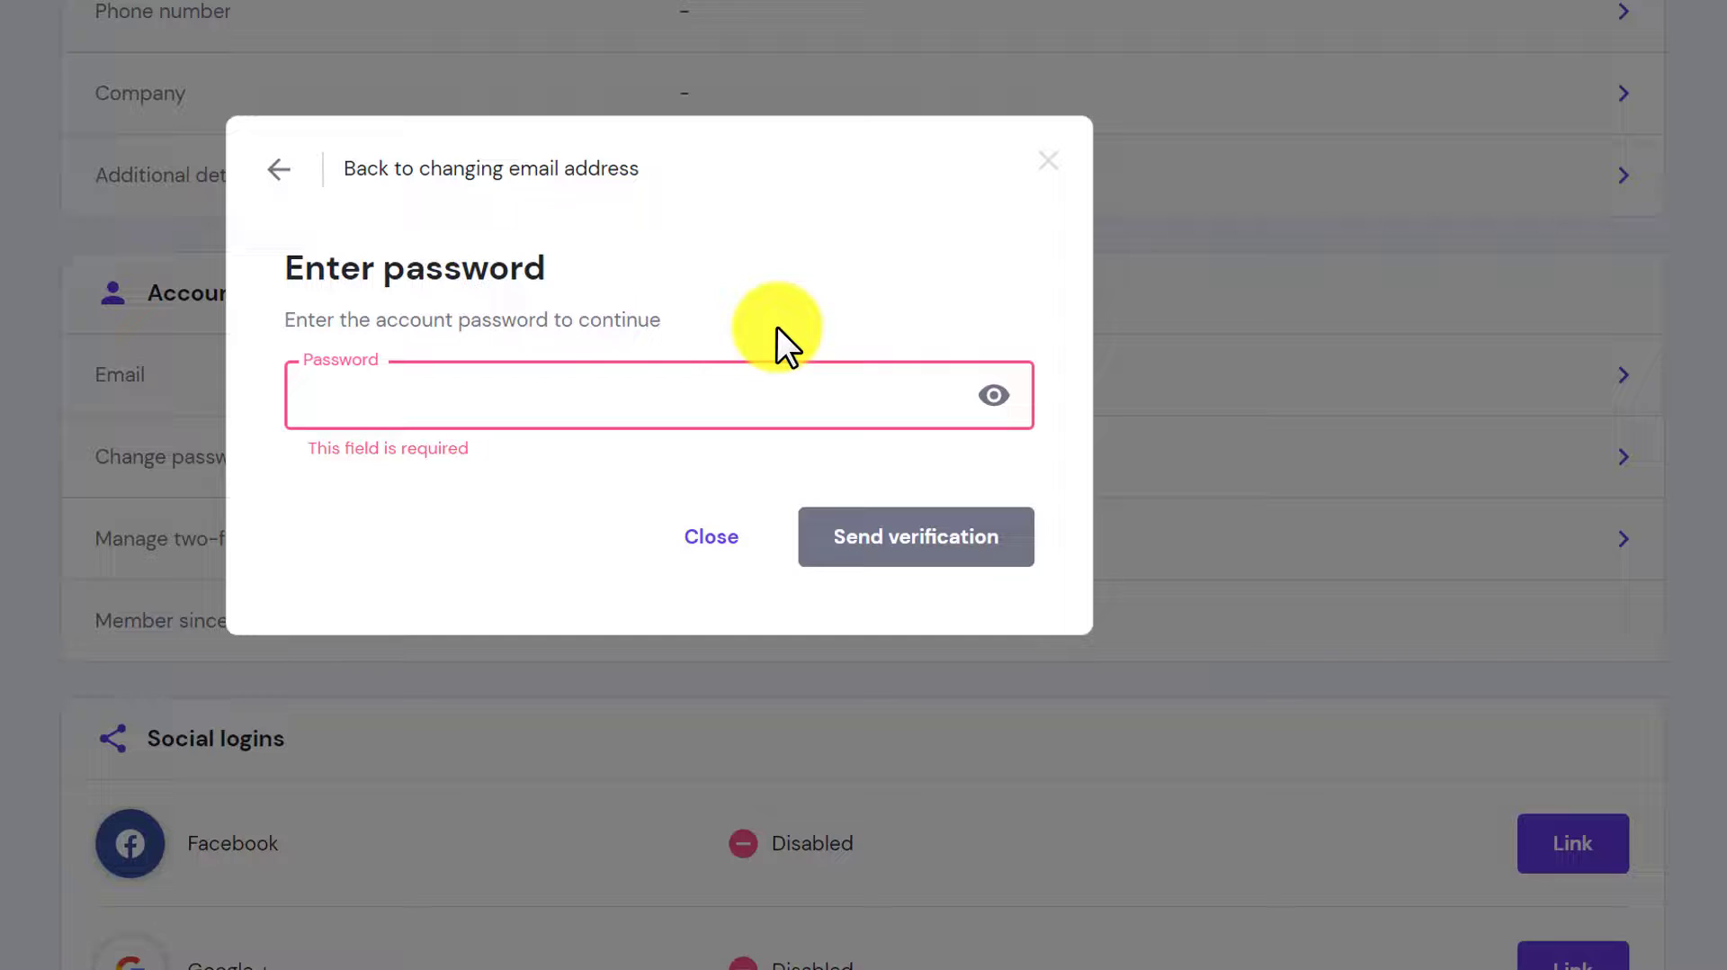
mouse_move(745, 209)
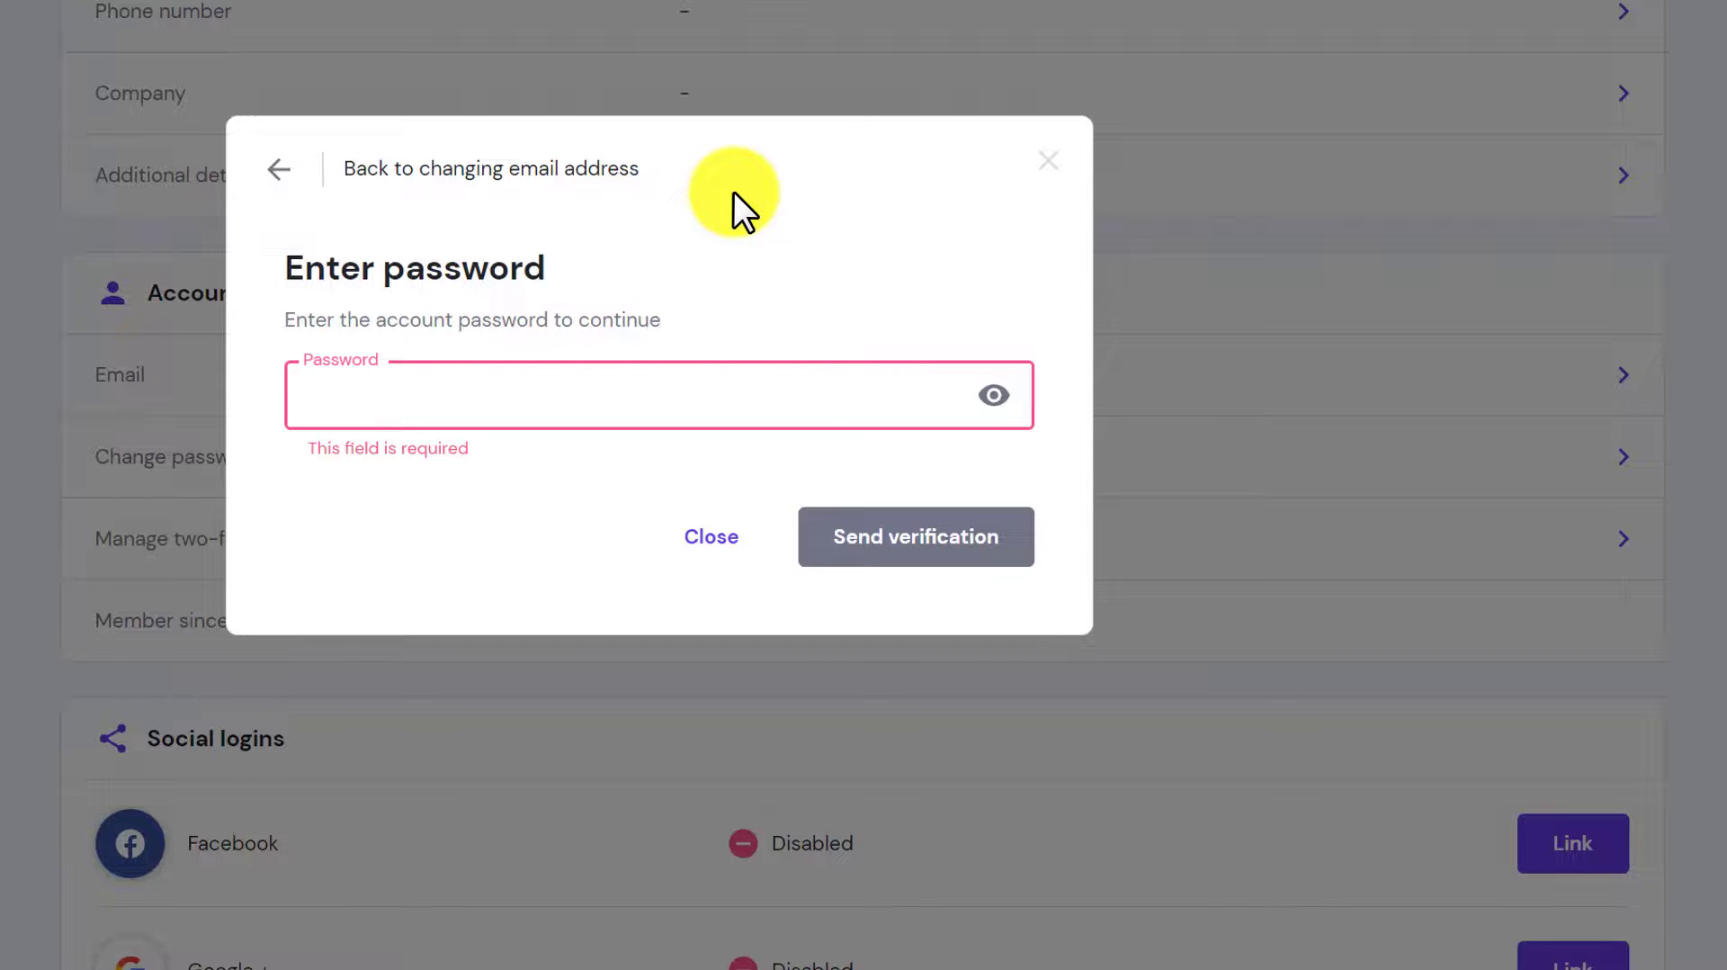